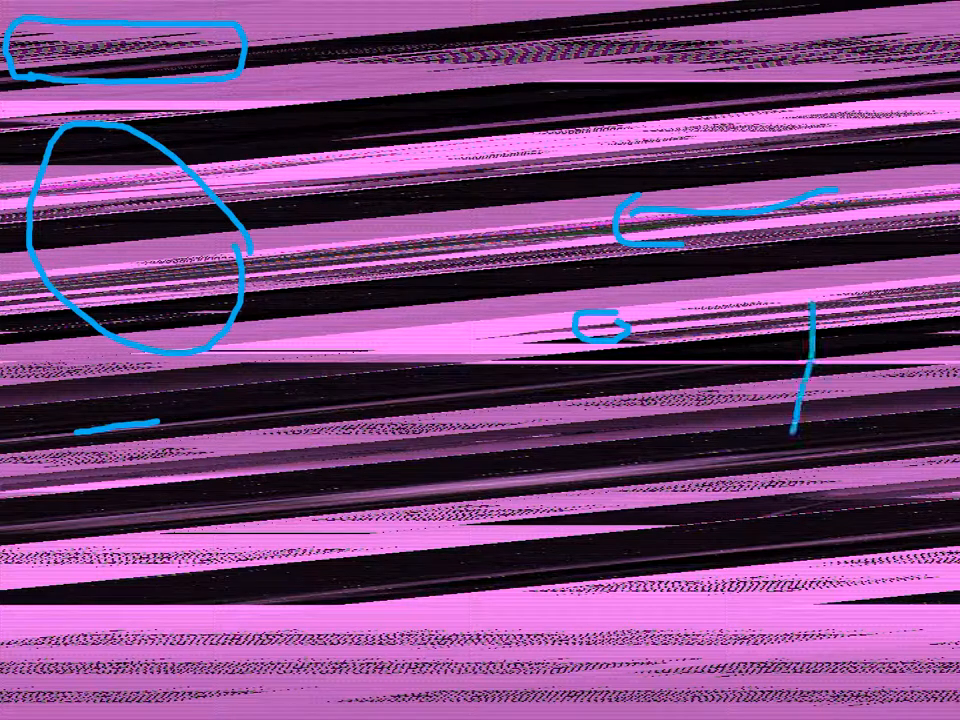
# Draw a blue arrowhead at the bottom of the right-hand vertical stroke
pyautogui.moveTo(812, 350); pyautogui.dragTo(790, 464)
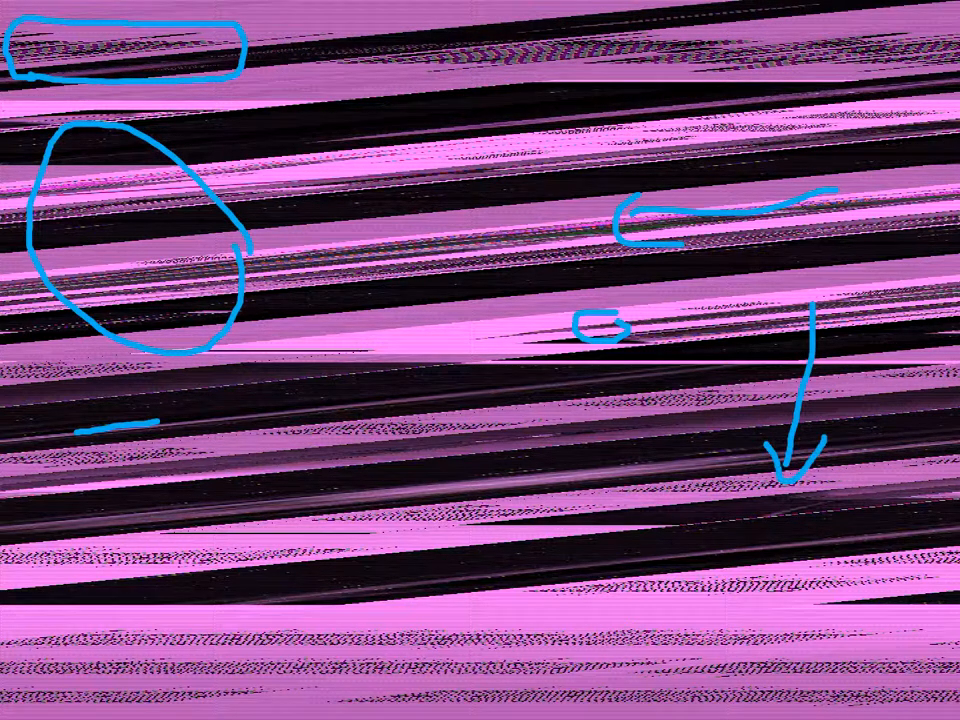